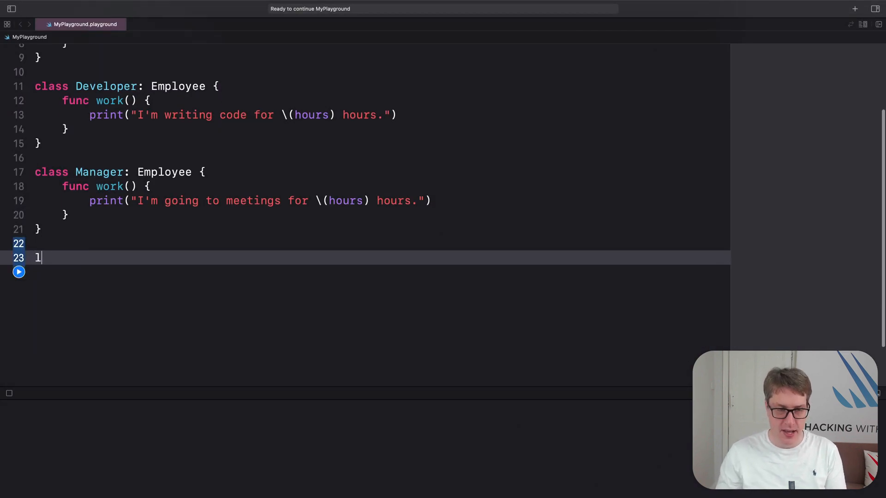
Declare robert as Developer(hours: 8) and joseph as Manager(hours: 10), call work() on each, and run.
type("et robert = Developer(hours: 8")
type("le")
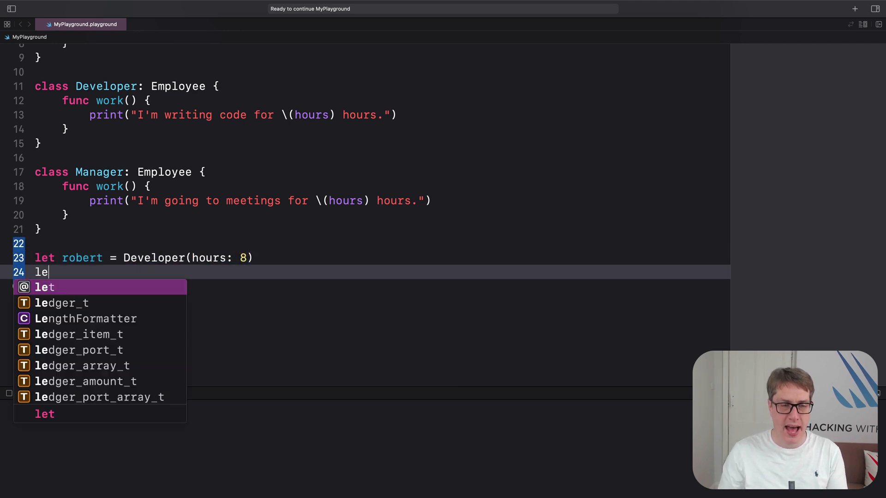
type("t joseph = Manager(hours: 10")
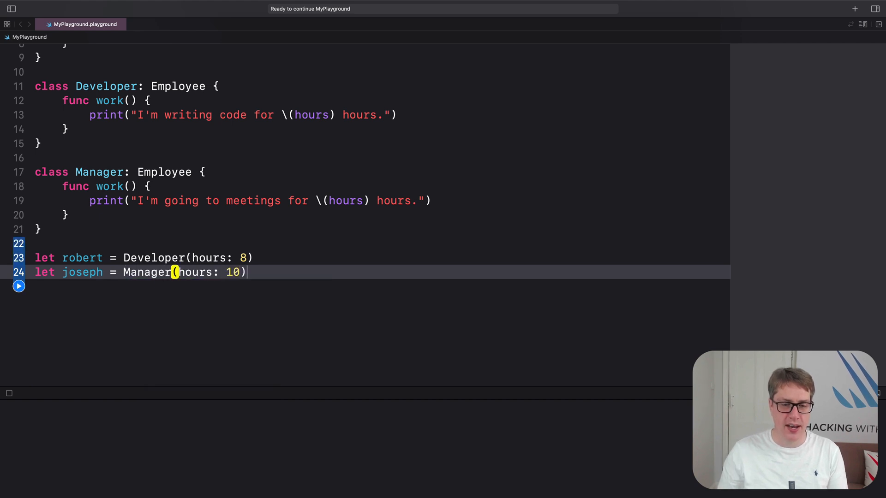
type("robert.work(")
type("josep")
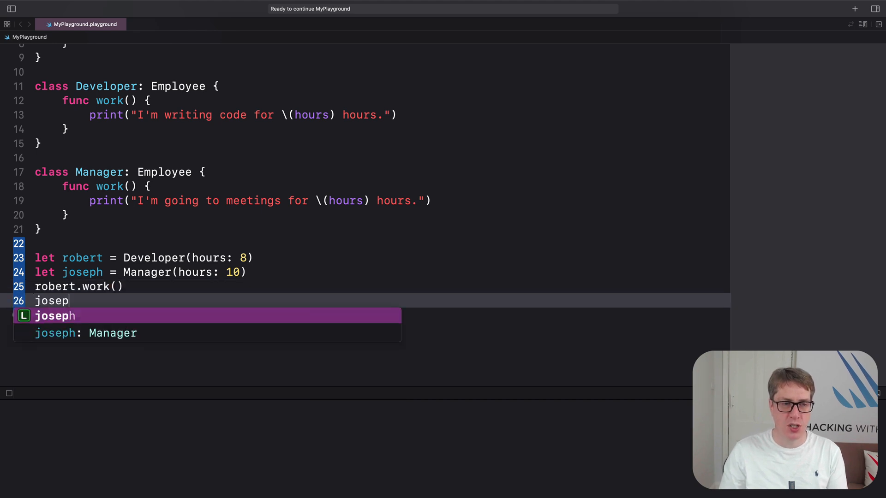
type("h.work()")
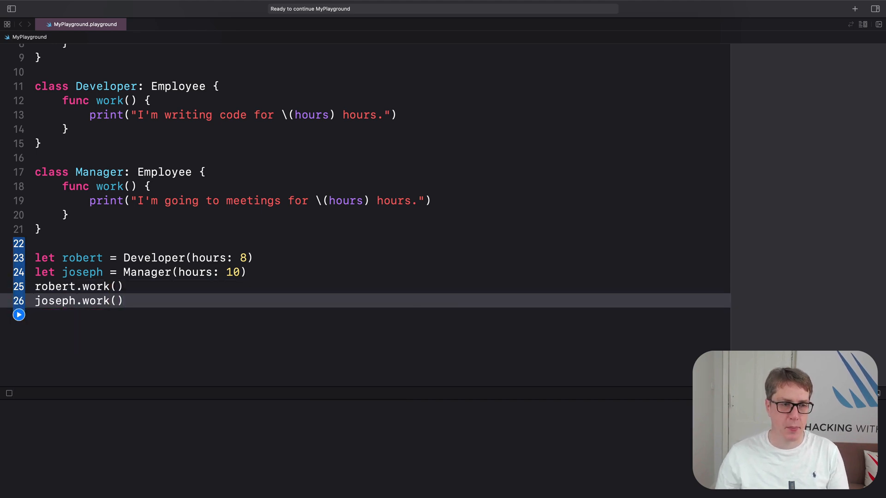
left_click(19, 314)
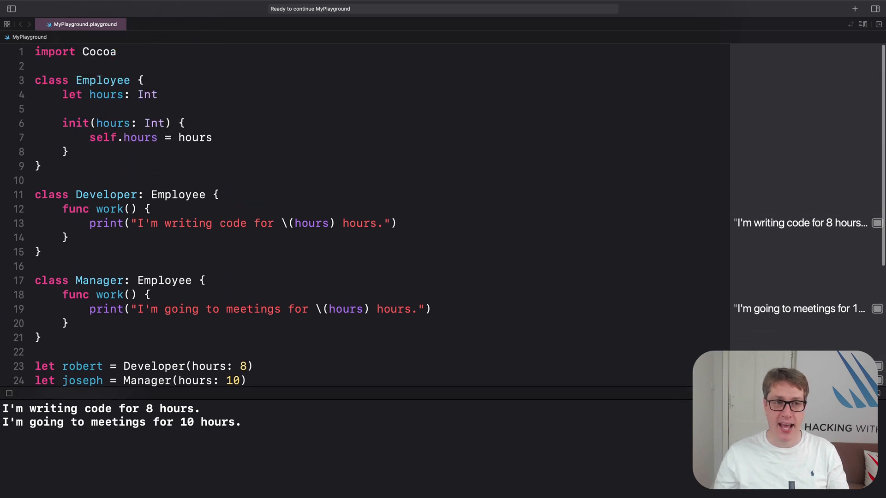
Add func printSummary() to Employee printing "I work \(hours) hours a day.".
type("f")
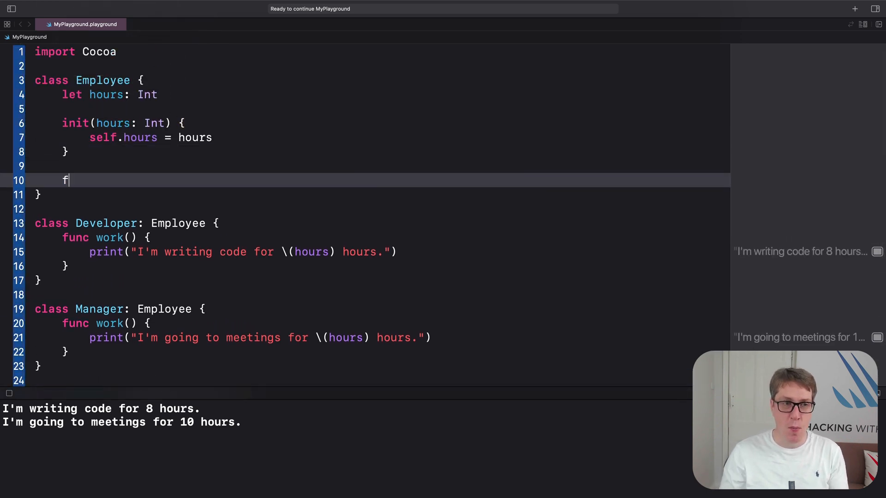
type("unc printSummary() {")
type("print(\"")
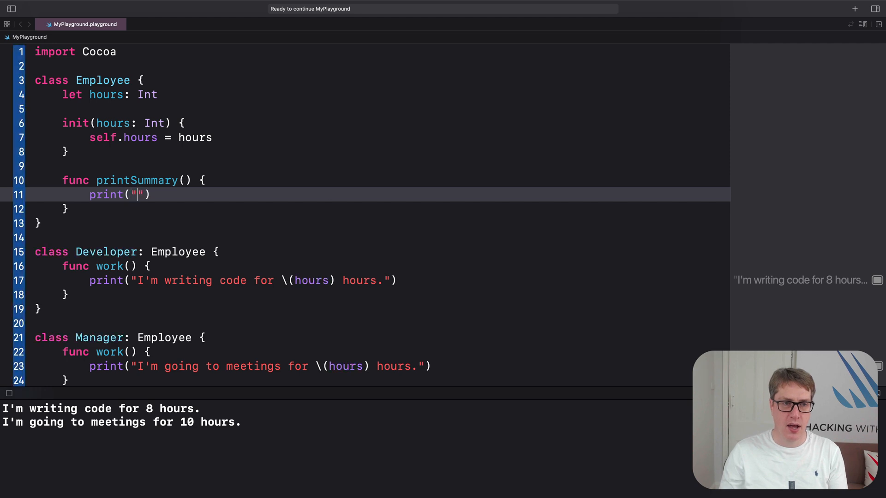
type("I work \\(")
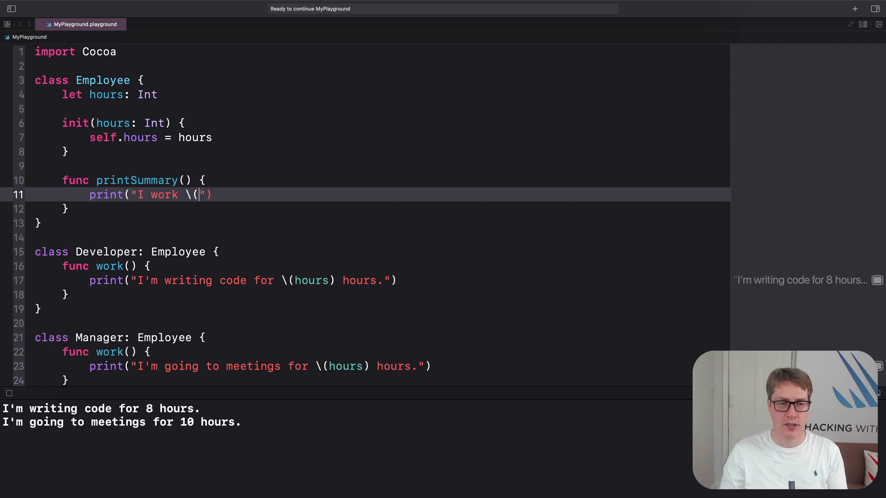
type("hours) hours a day.")
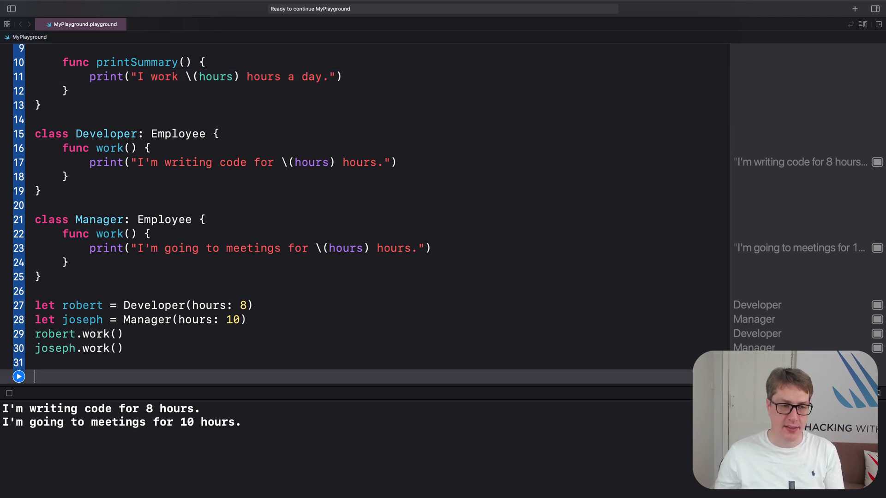
Declare novall as Developer(hours: 8), call novall.printSummary(), and run to print 'I work 8 hours a day.'.
type("let novall = Developer(hours: 8")
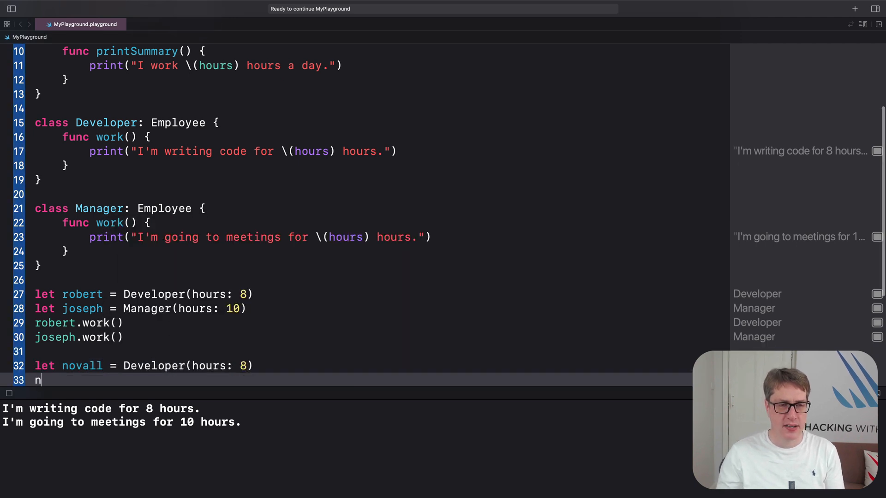
type("ovall.printSummary()")
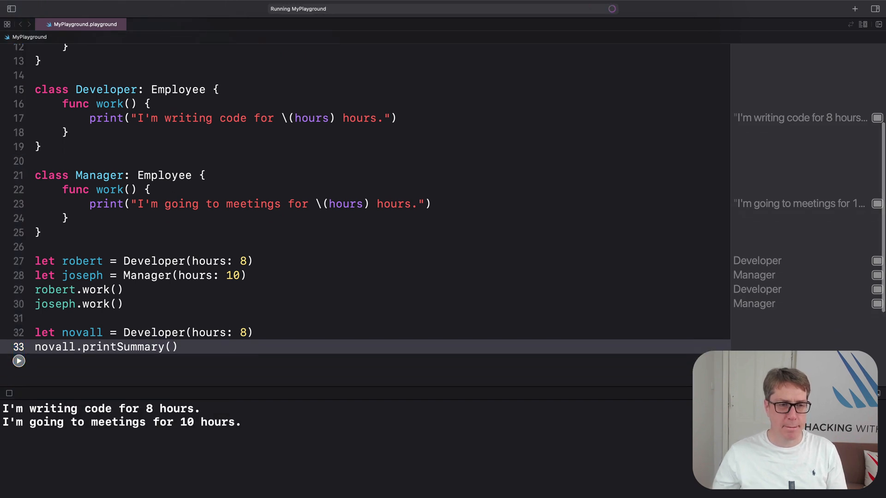
left_click(19, 361)
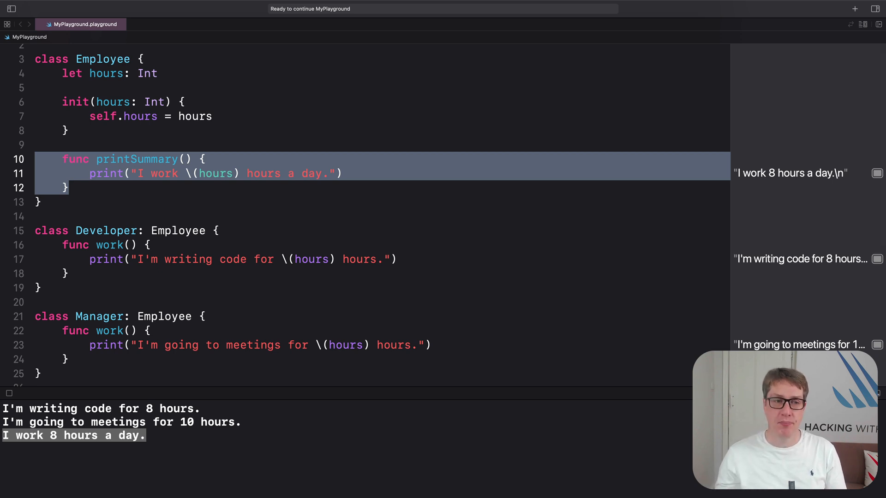
double_click(105, 230)
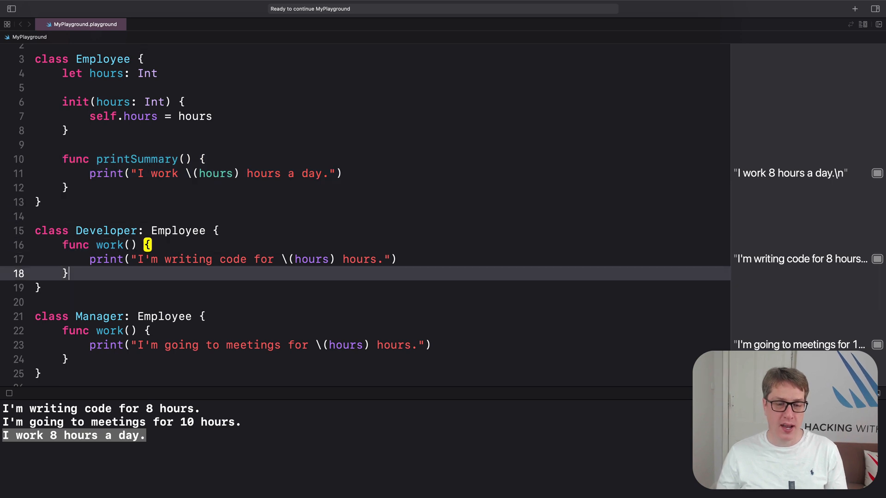
Override printSummary() in Developer to print about sometimes working \(hours) hours but otherwise arguing over tabs versus spaces.
type("override func printSummary() {")
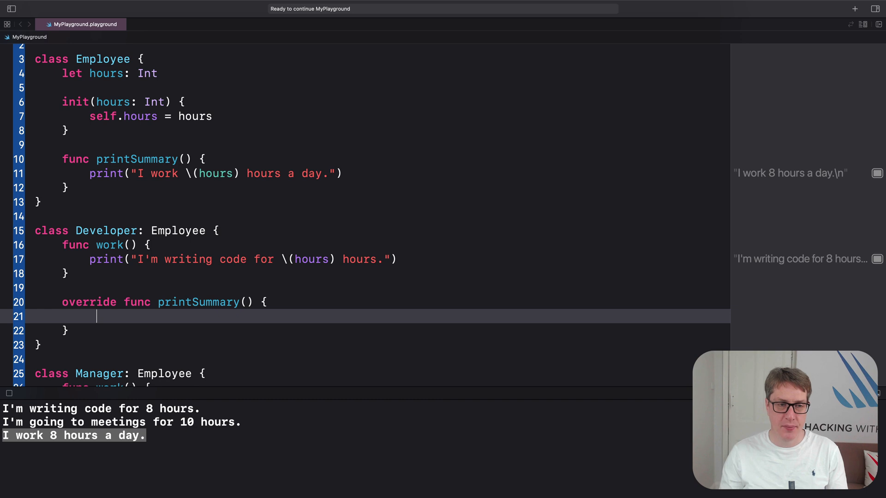
type("print(\"\")")
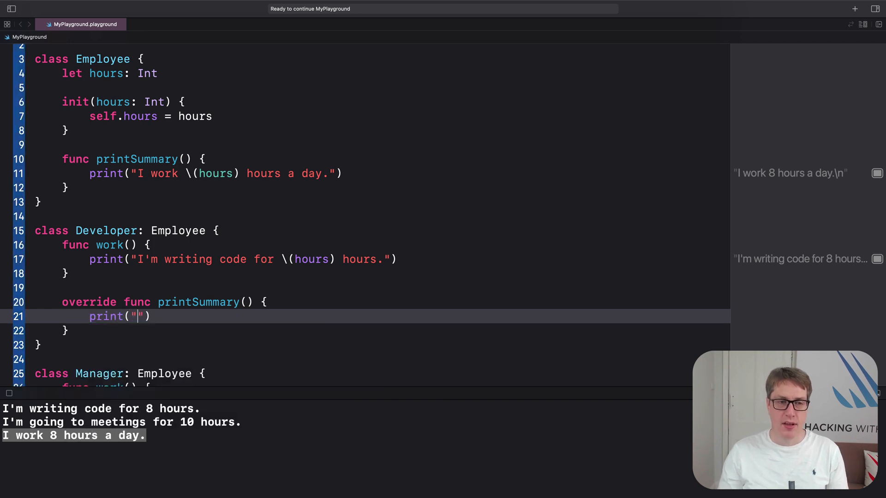
type("I'm a")
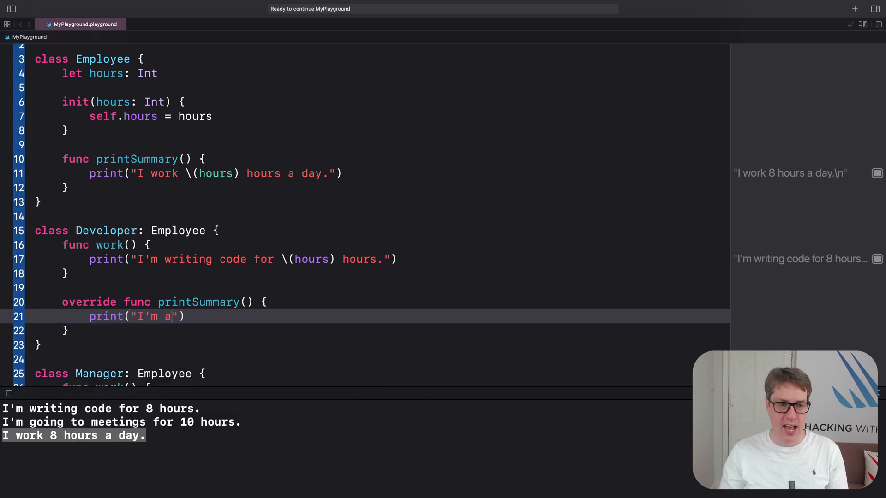
type("devloper who will")
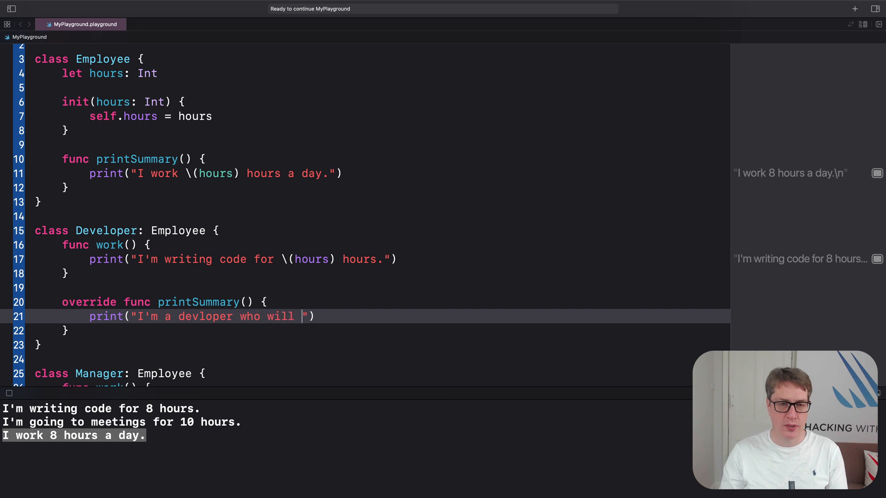
type("sometimes work")
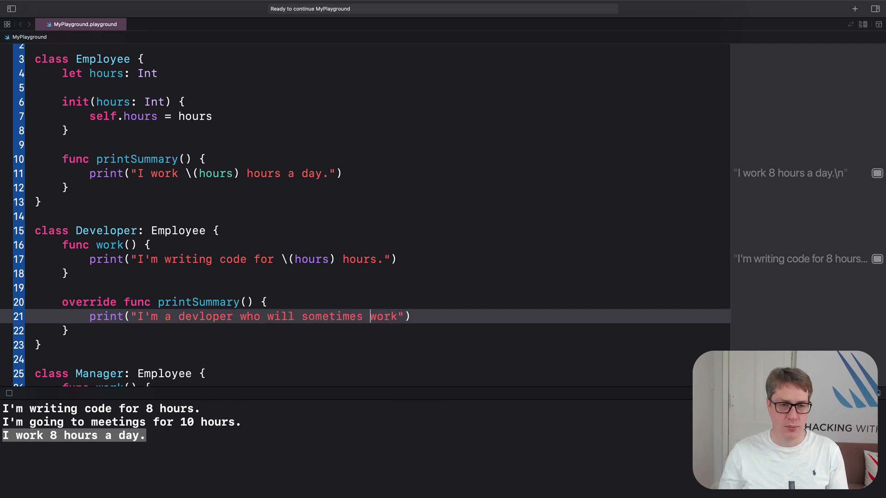
type("developer")
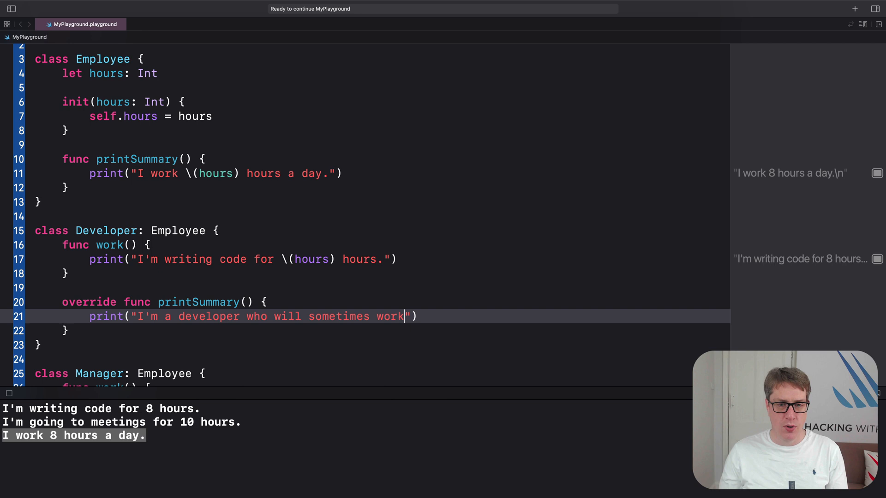
type("\\(hours)")
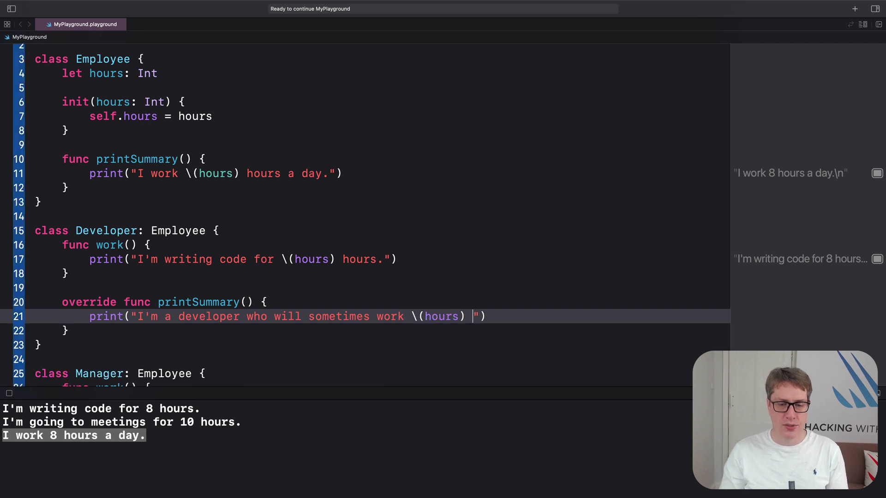
type("hours a day, but other times will spend hours argu")
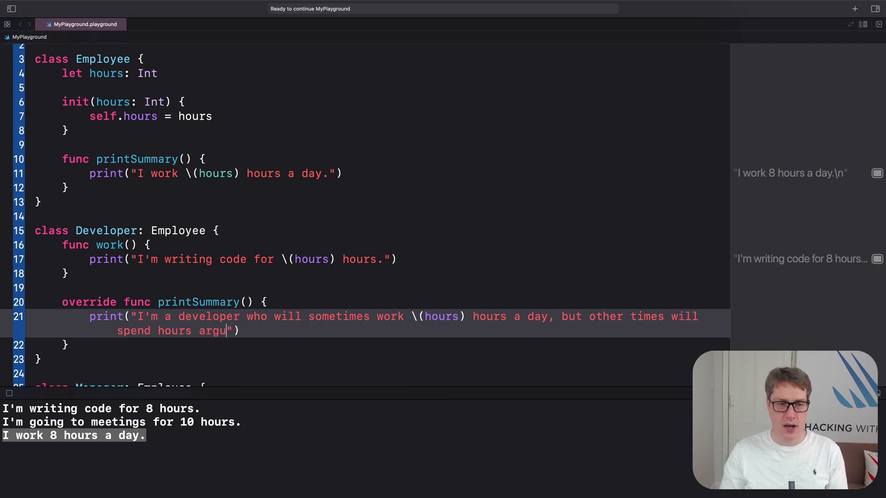
type("ing about whether code should be indented using tabs or spac")
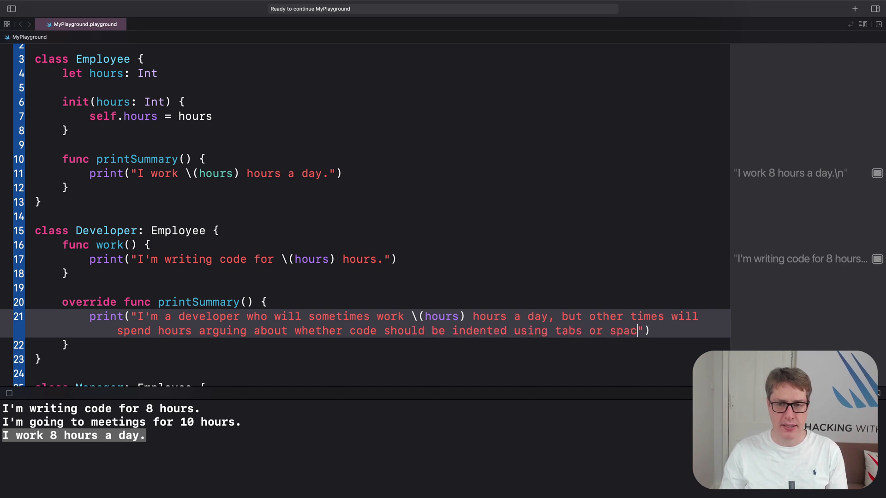
type("es.")
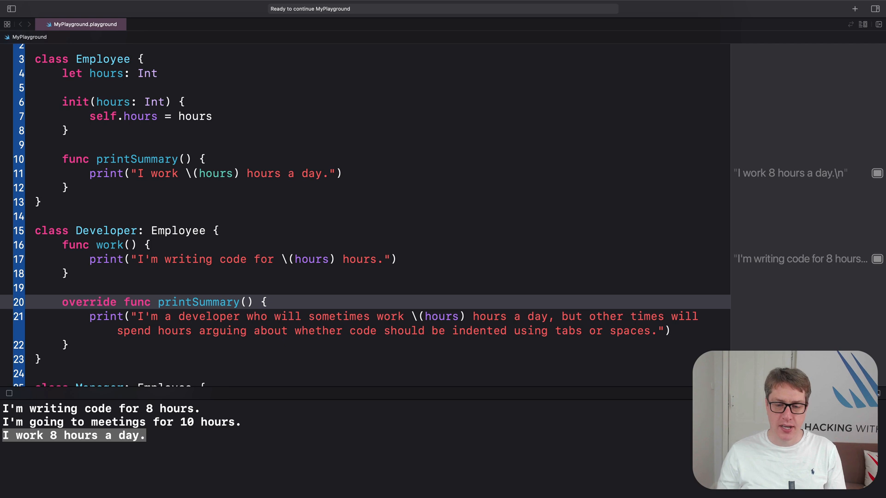
double_click(89, 302)
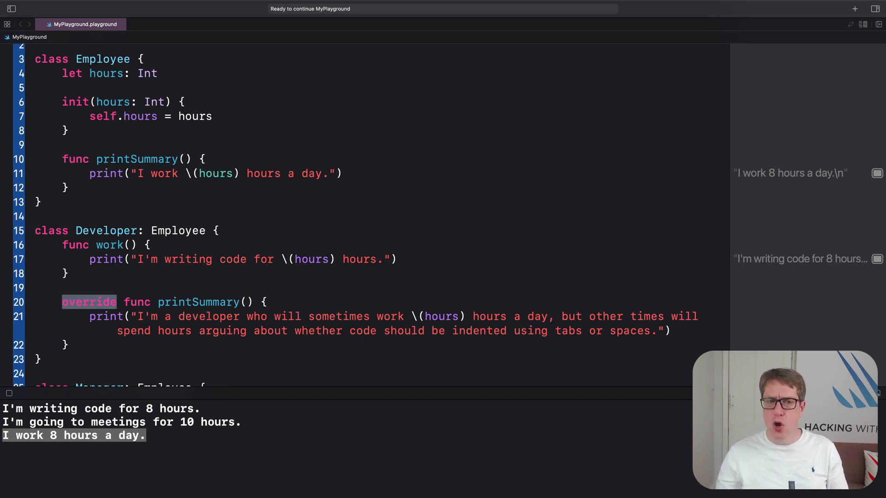
Mark class Manager as final and begin typing final before class Developer.
scroll("down", 3)
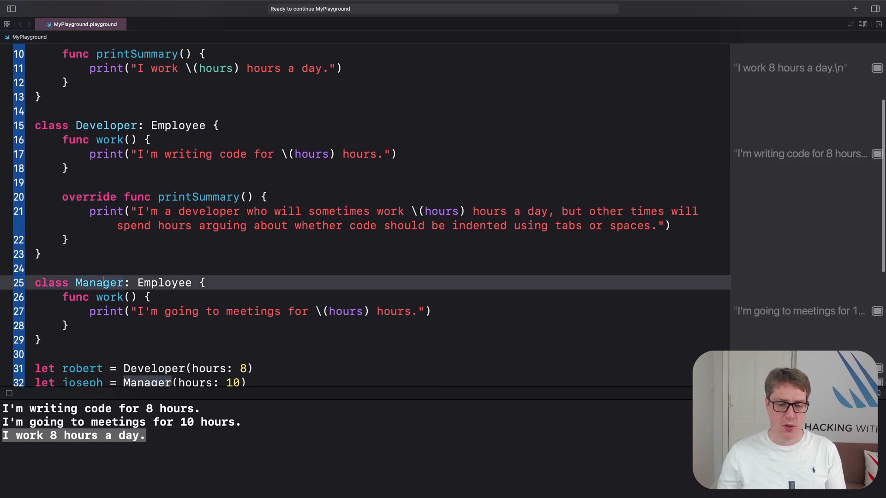
type("final")
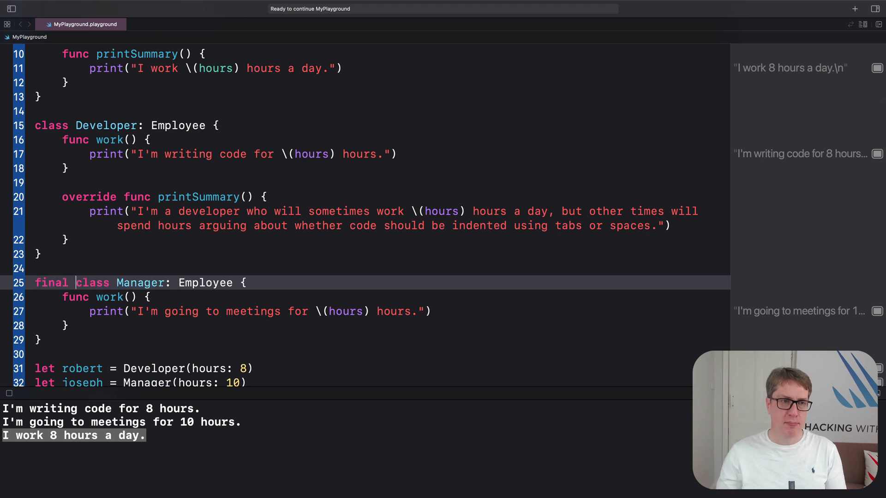
type("finla")
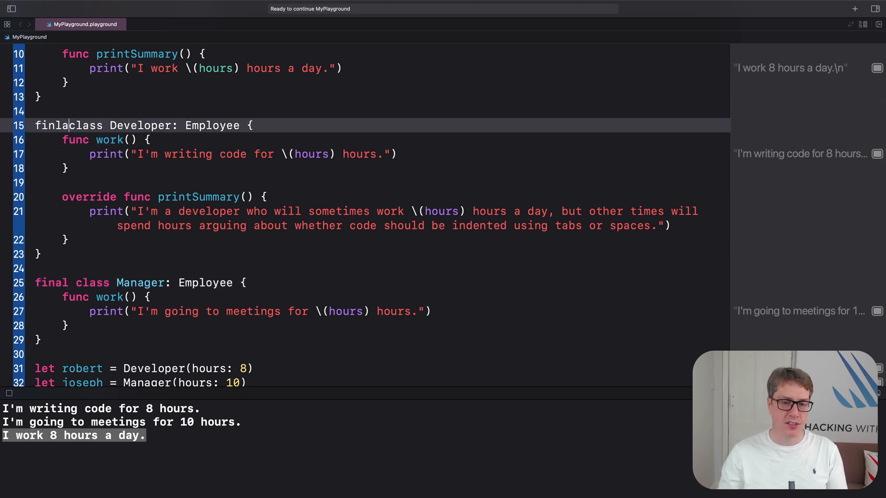